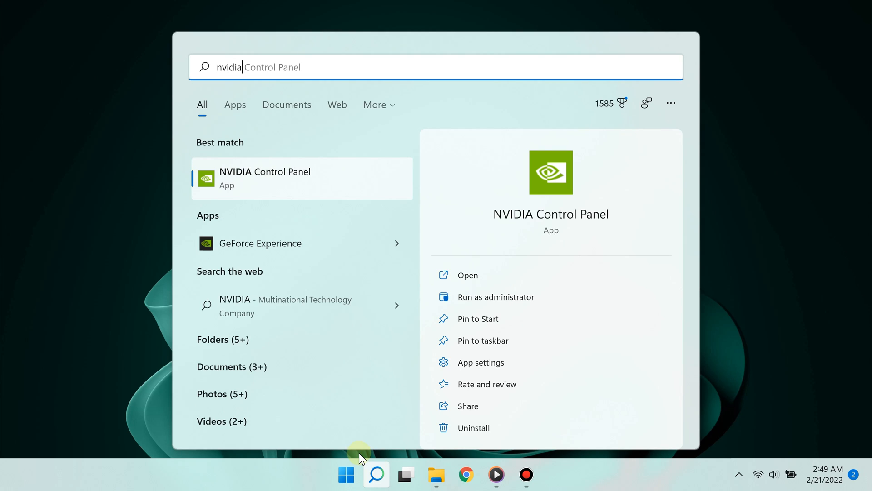
- Launch NVIDIA Control Panel from the Windows Search results
left_click(265, 177)
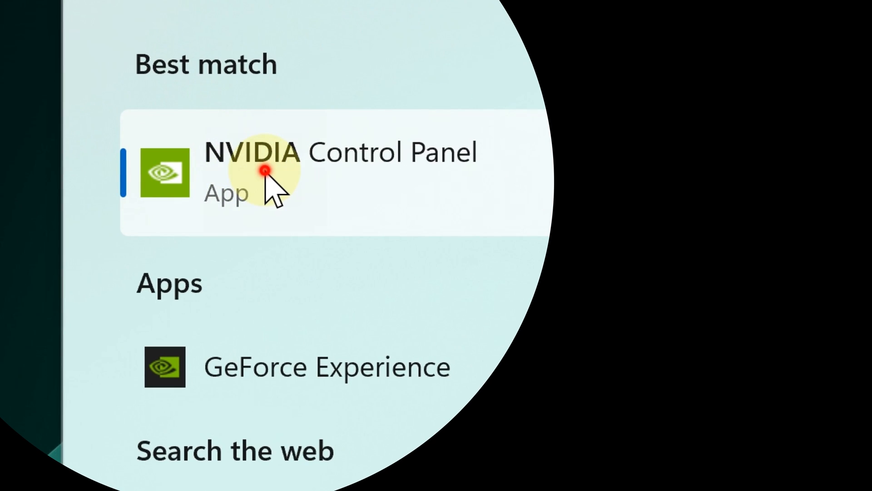
left_click(264, 169)
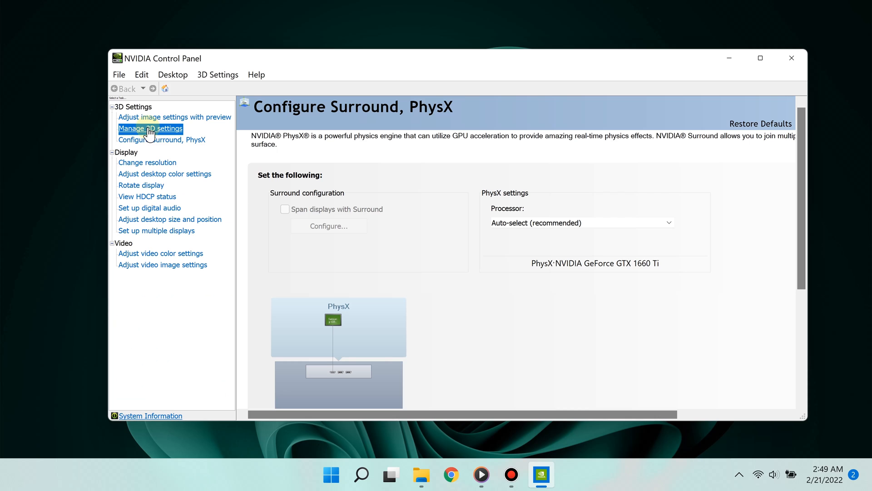
- In Manage 3D settings, set the preferred graphics processor to high-performance NVIDIA
left_click(151, 129)
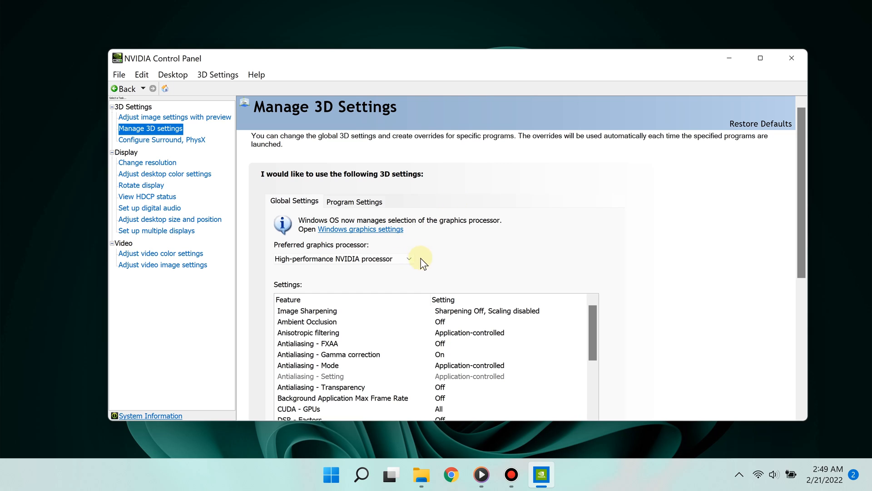
left_click(409, 258)
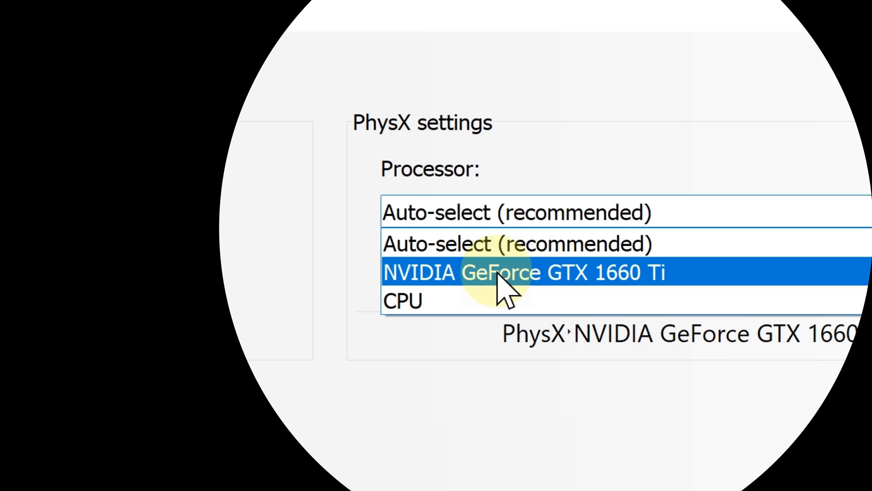
mouse_move(490, 289)
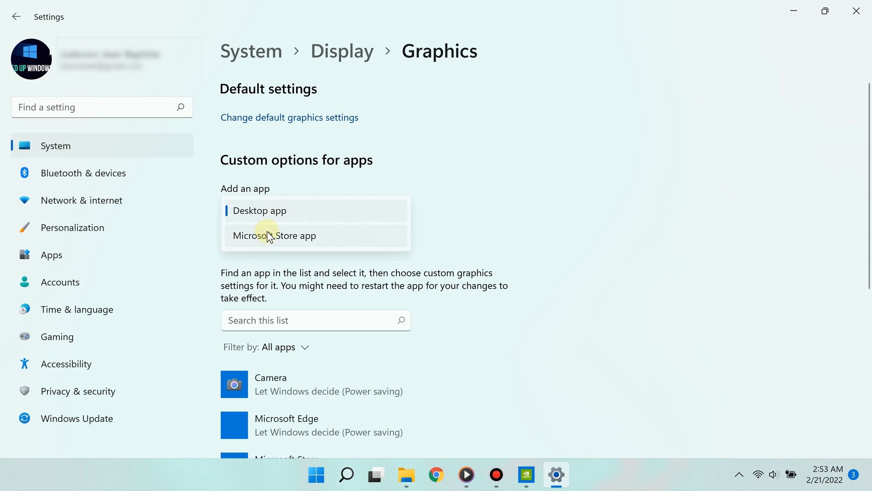
- Try Microsoft Store app, then switch the app type to Desktop app and browse for a program
left_click(274, 236)
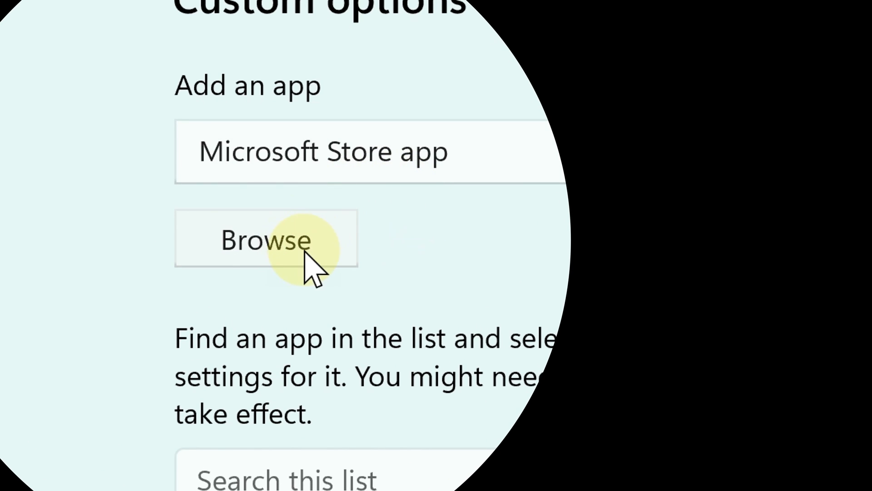
left_click(266, 241)
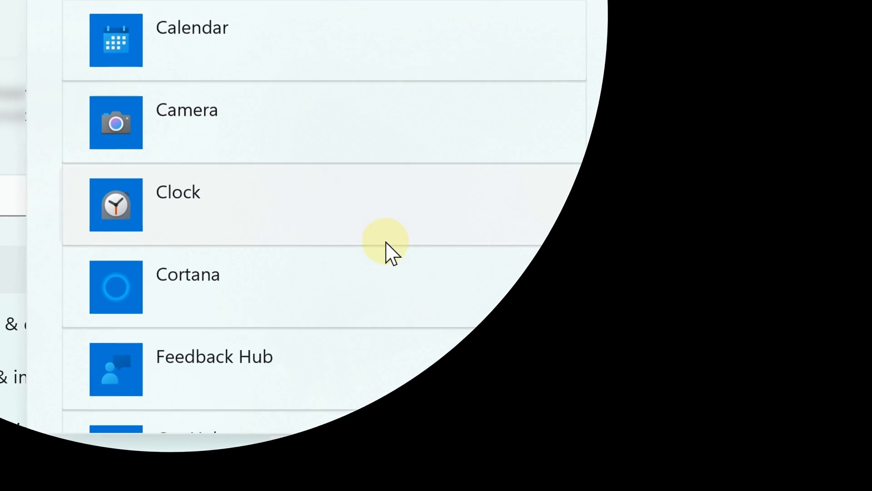
scroll("up", 3)
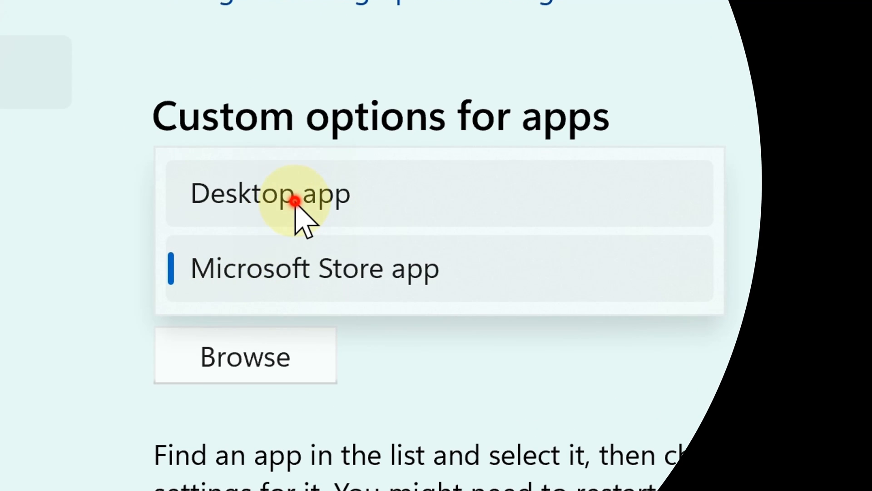
left_click(268, 194)
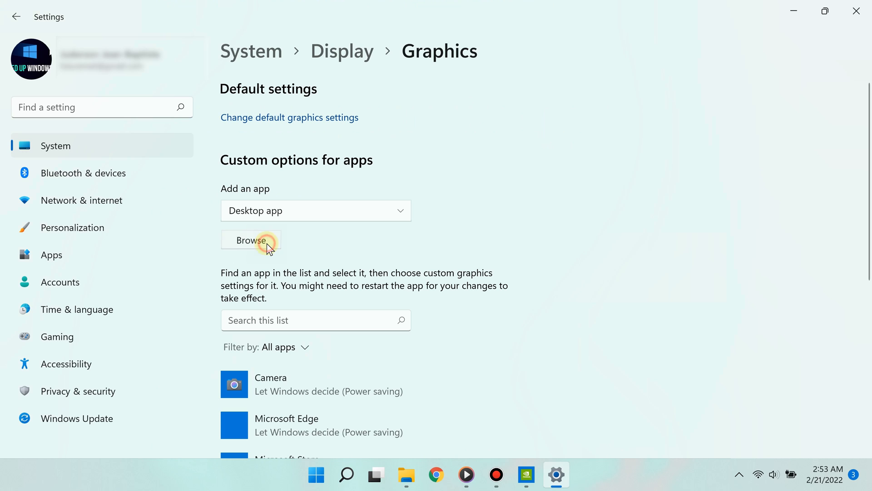
left_click(251, 240)
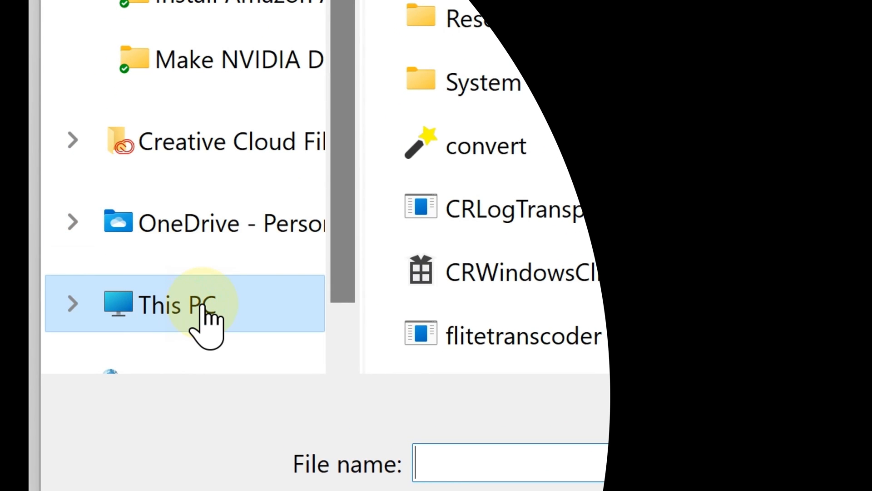
- Navigate from This PC through Local Disk (C:) and Program Files into Adobe
left_click(173, 305)
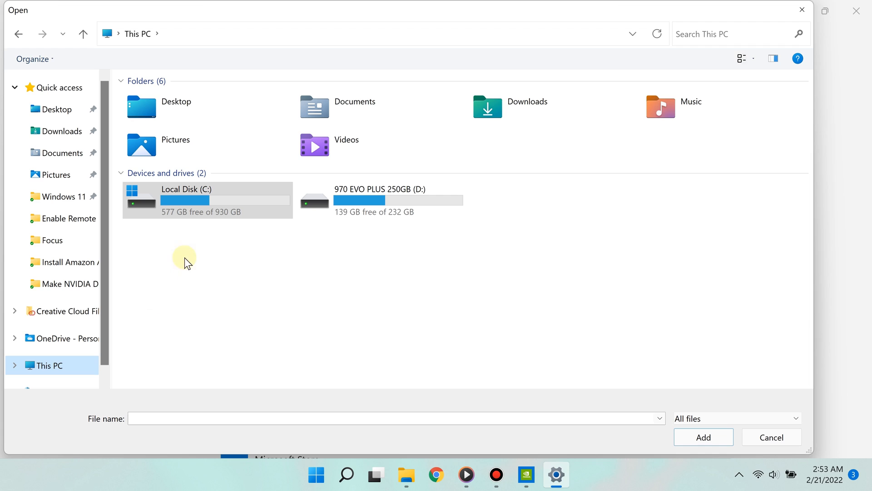
mouse_move(169, 212)
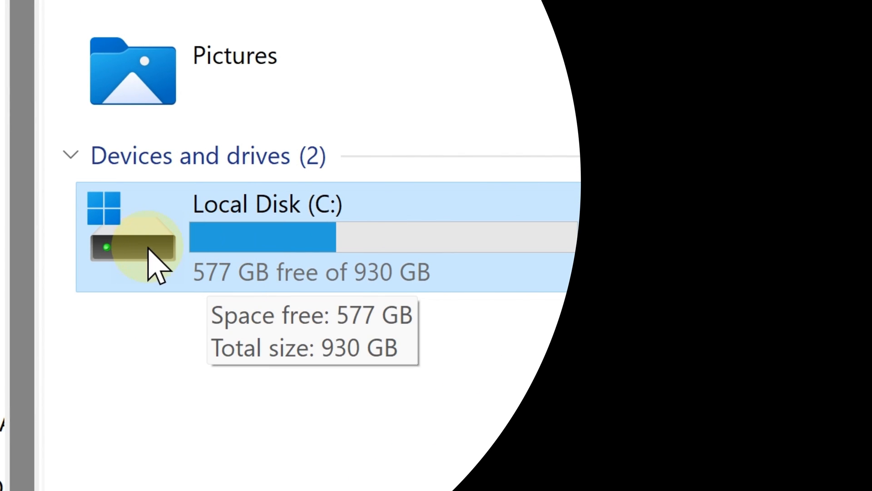
mouse_move(201, 272)
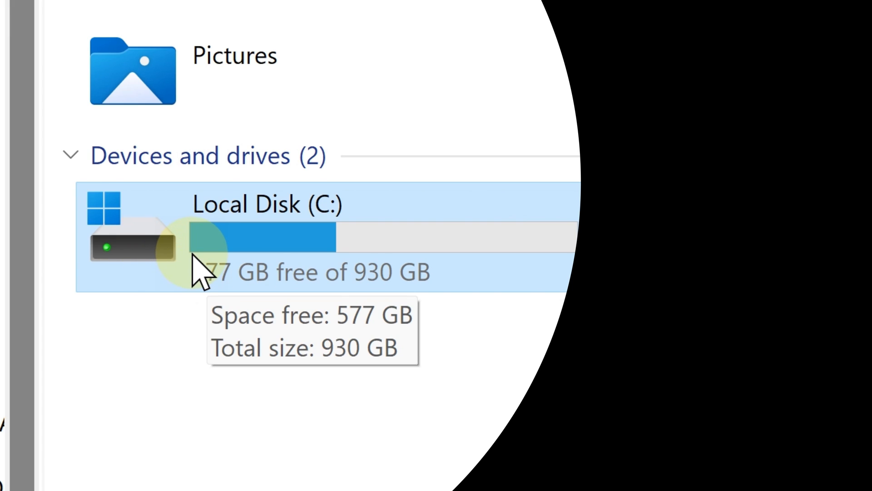
double_click(266, 233)
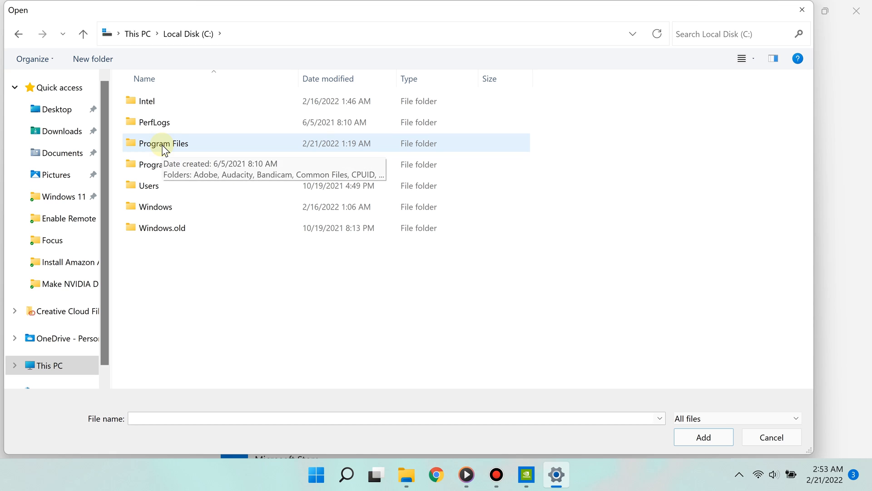
double_click(163, 143)
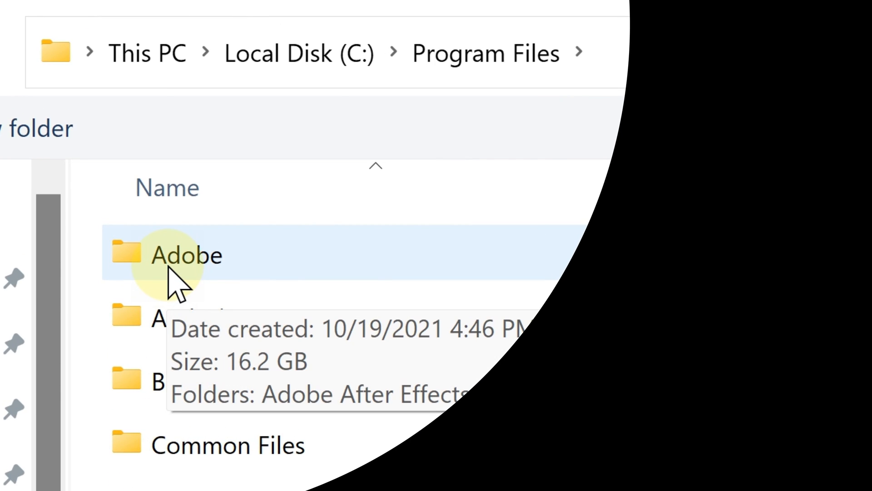
double_click(186, 255)
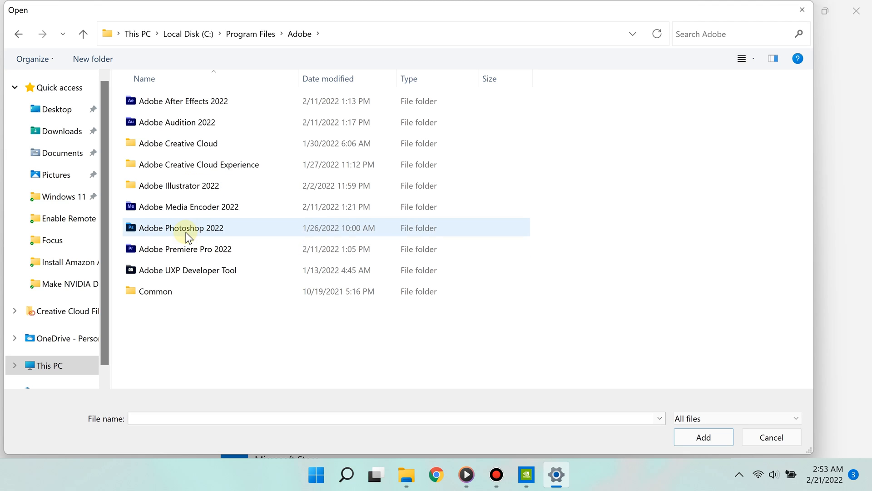
- Open the Adobe Photoshop 2022 folder
double_click(181, 227)
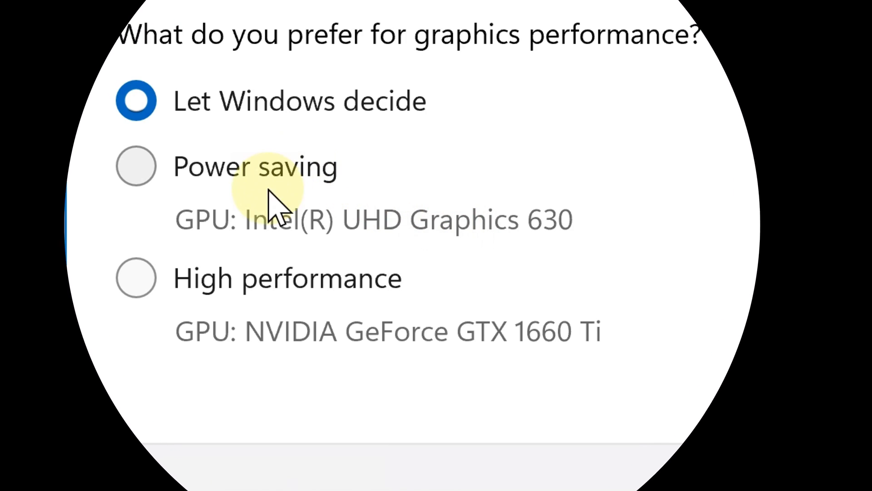
mouse_move(250, 290)
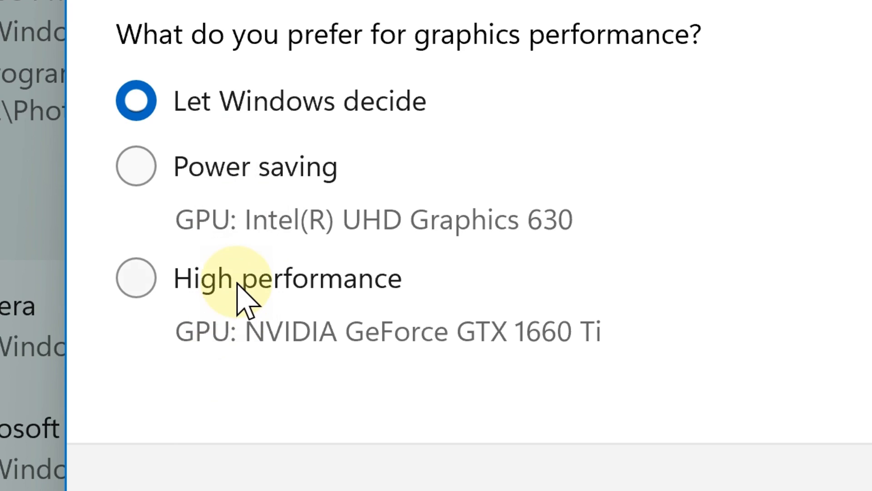
mouse_move(259, 289)
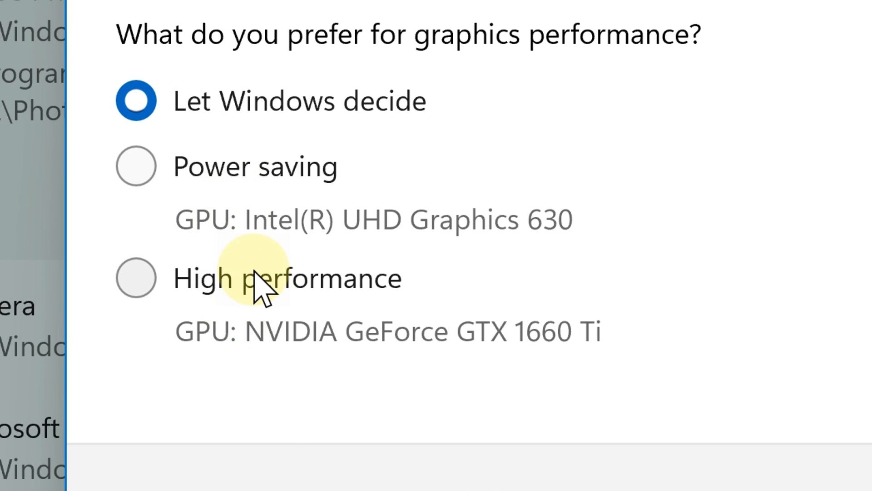